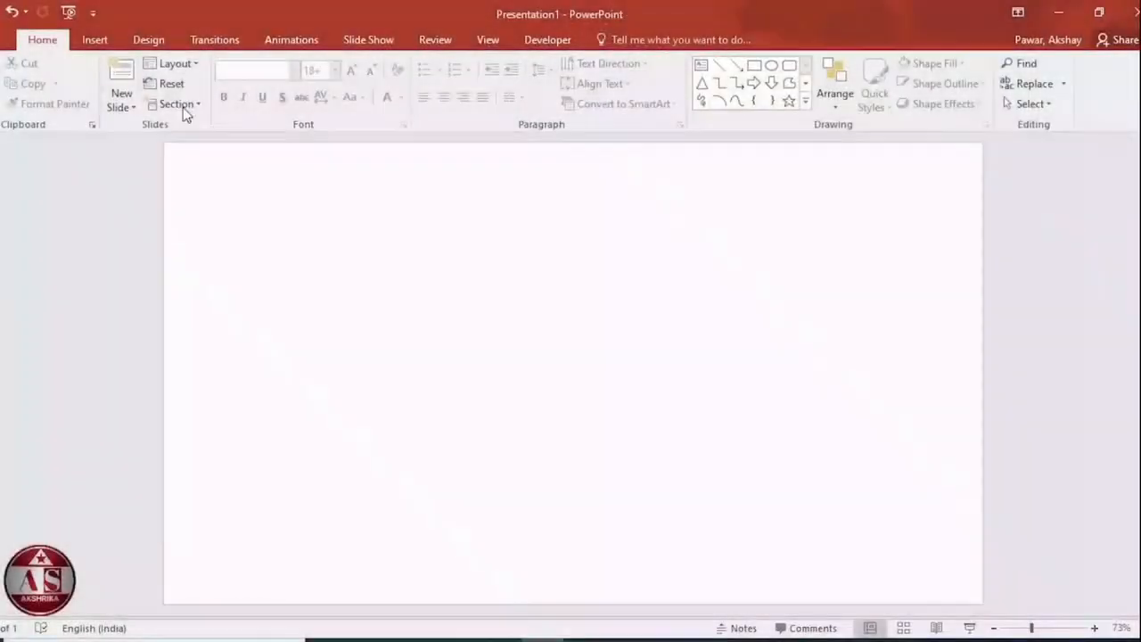
- Draw a blue rectangle over the whole slide and remove its outline
{"action": "left_click", "coordinate": [94, 39]}
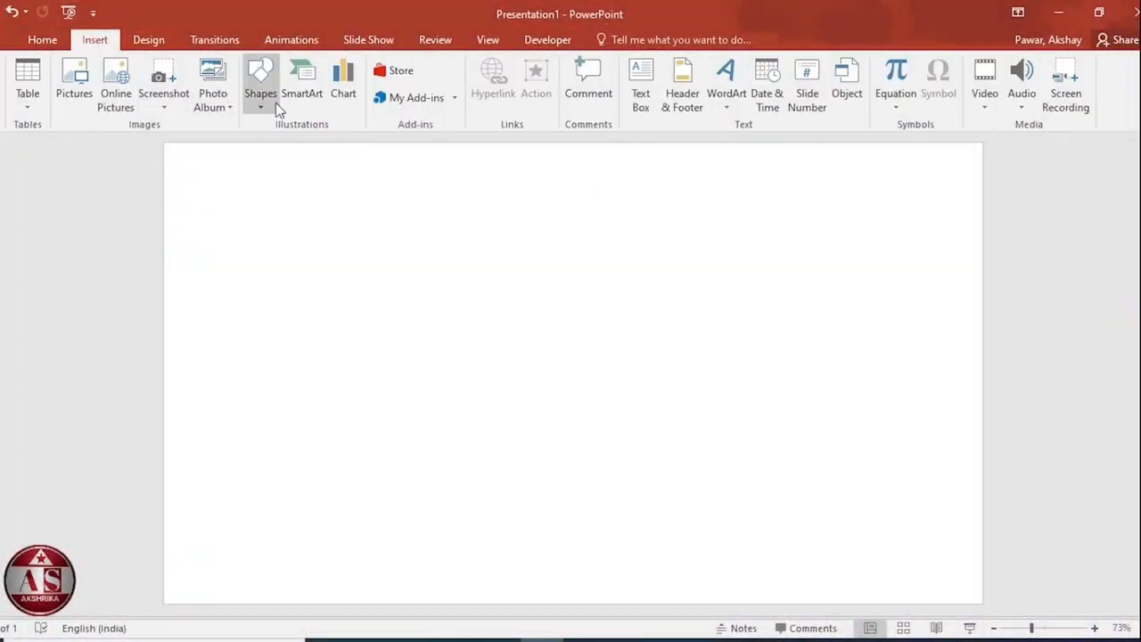
{"action": "left_click", "coordinate": [261, 80]}
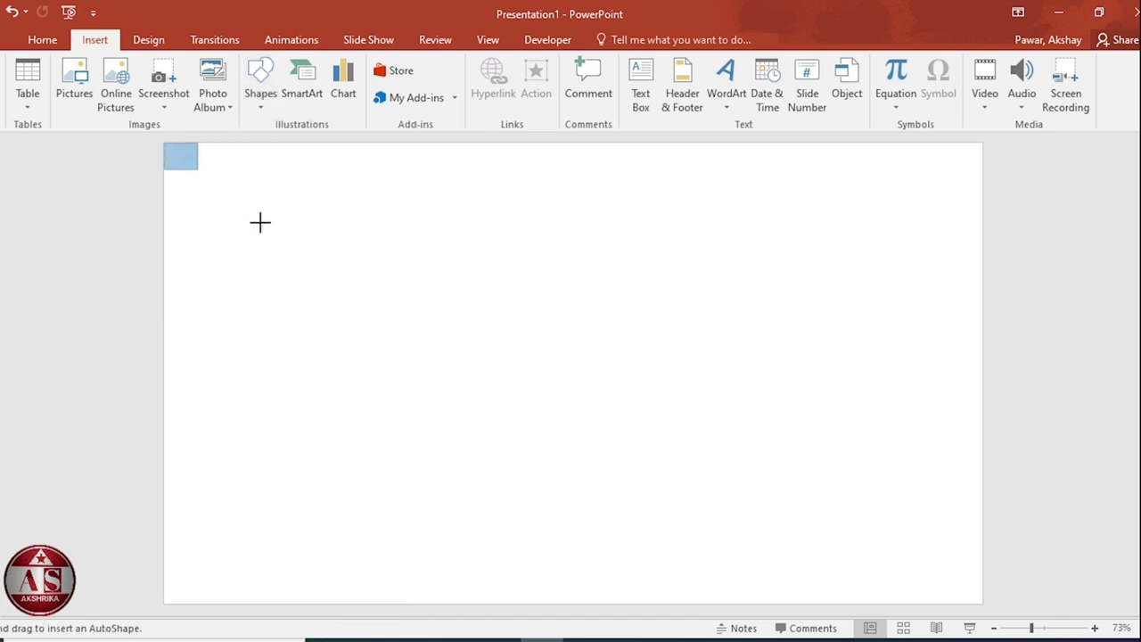
{"action": "left_click_drag", "start_coordinate": [182, 156], "coordinate": [985, 605]}
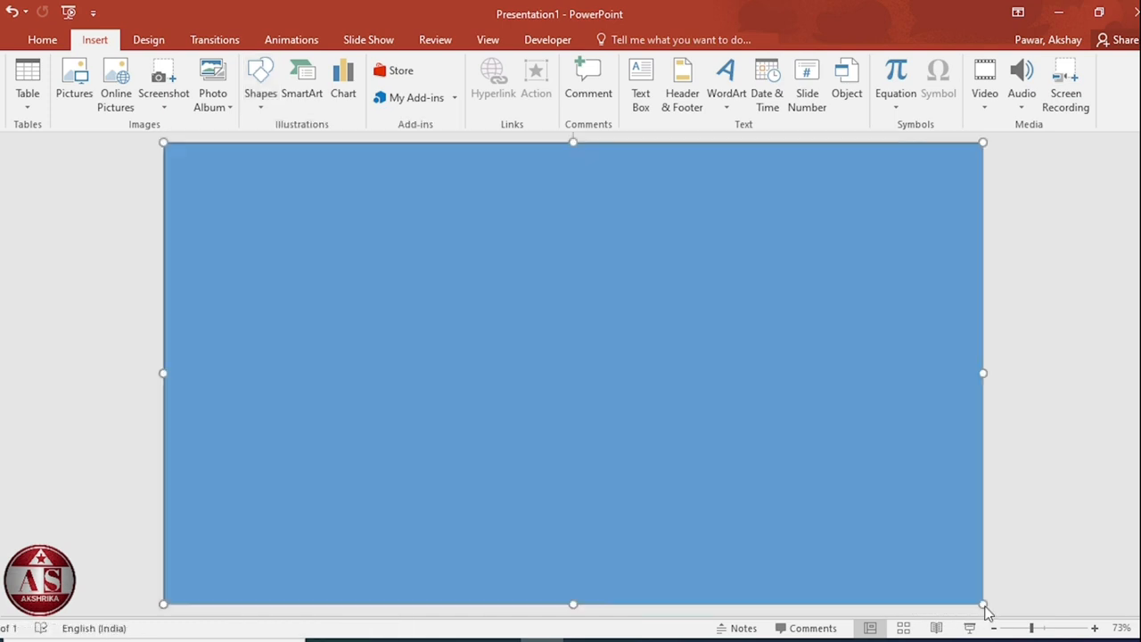
{"action": "left_click", "coordinate": [409, 84]}
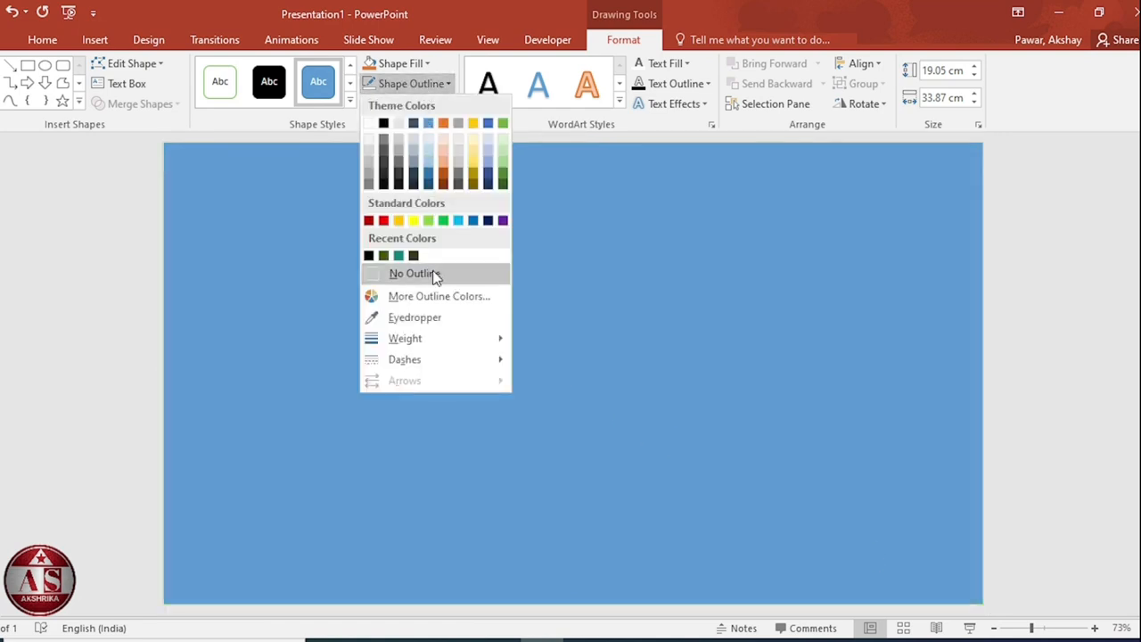
{"action": "left_click", "coordinate": [414, 273]}
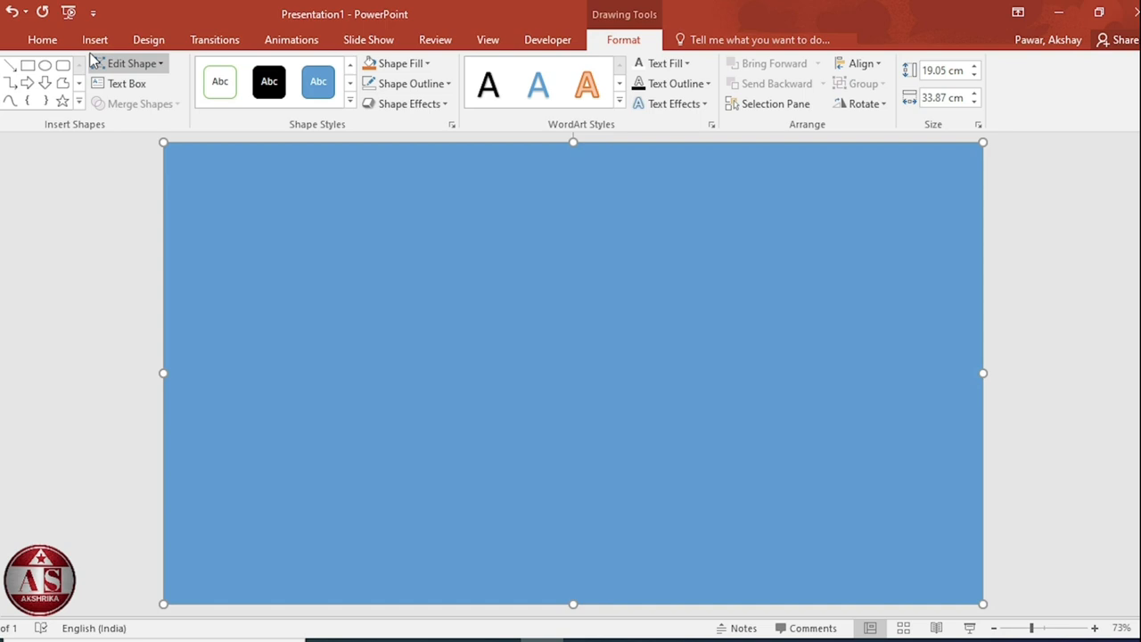
- Add a WordArt text box reading RIVER
{"action": "left_click", "coordinate": [95, 40]}
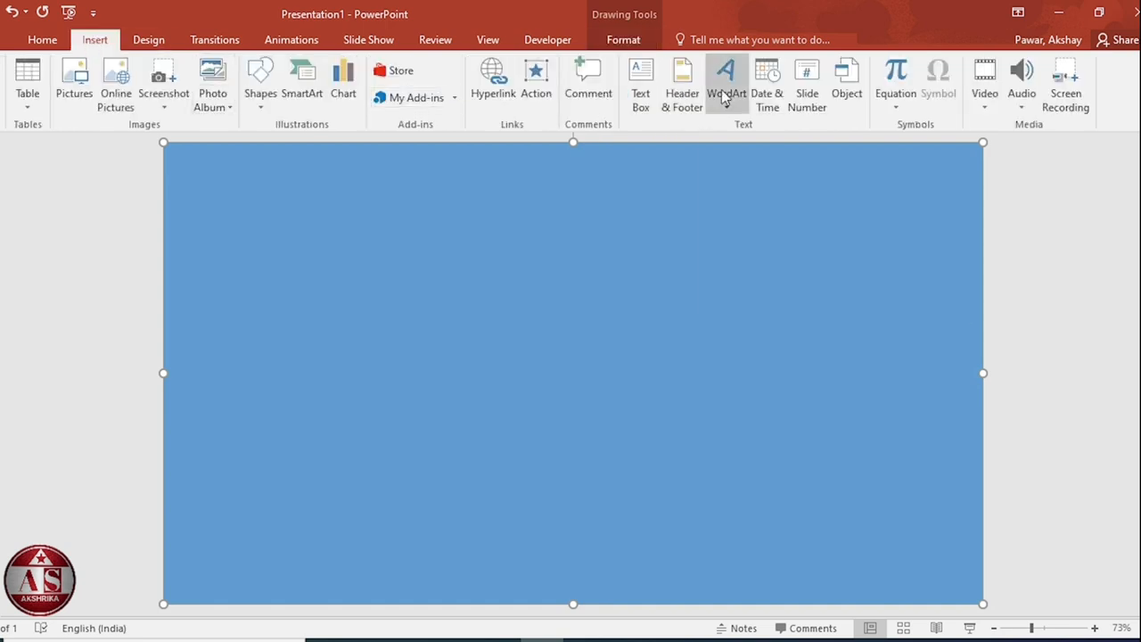
{"action": "left_click", "coordinate": [728, 78]}
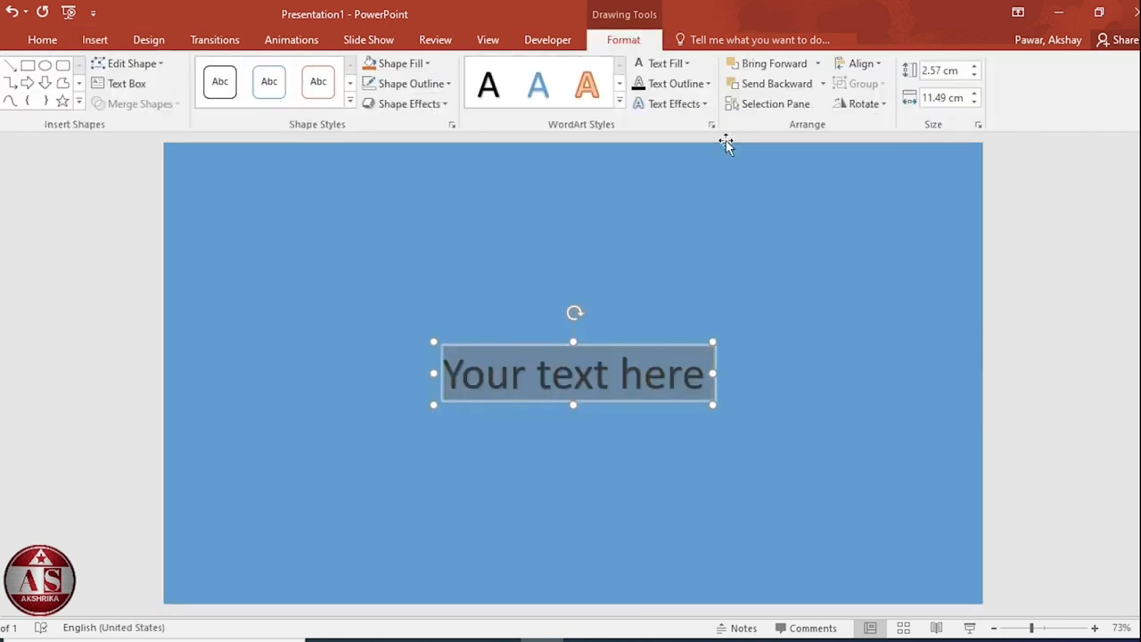
{"action": "type", "text": "RIVER"}
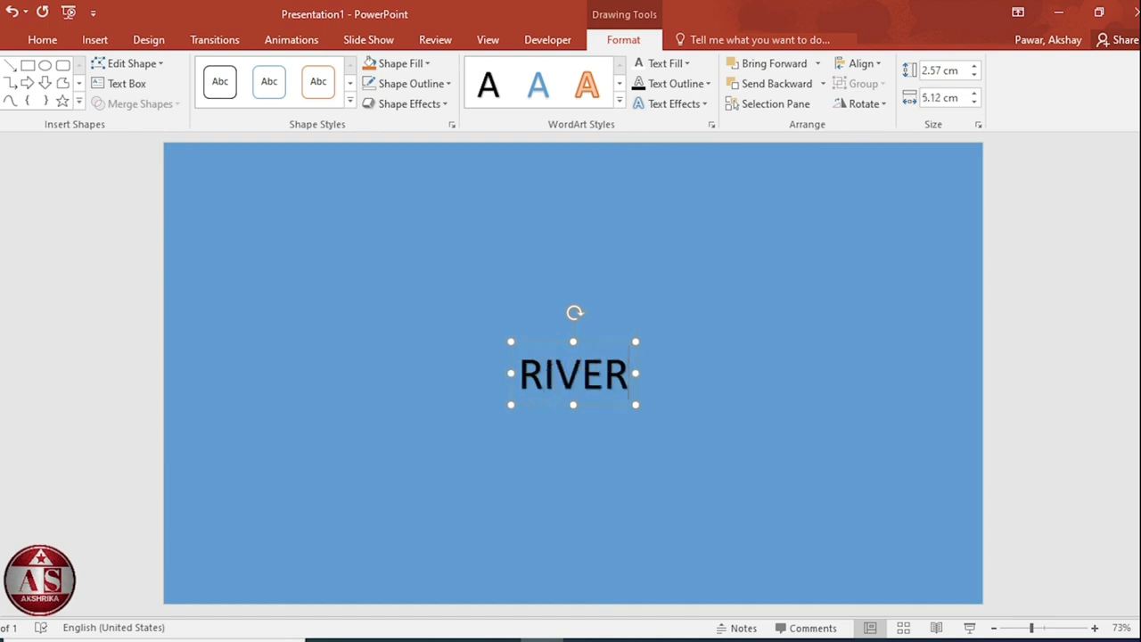
- Set RIVER to Eras Bold ITC and enlarge it to size 239 across the slide
{"action": "left_click", "coordinate": [42, 39]}
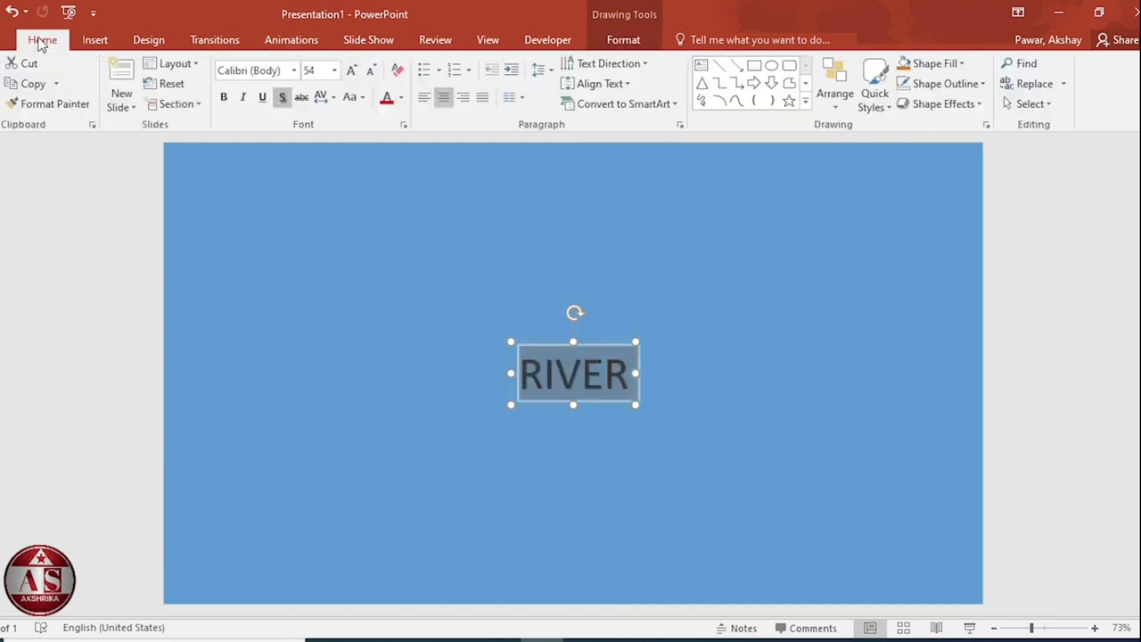
{"action": "left_click", "coordinate": [295, 71]}
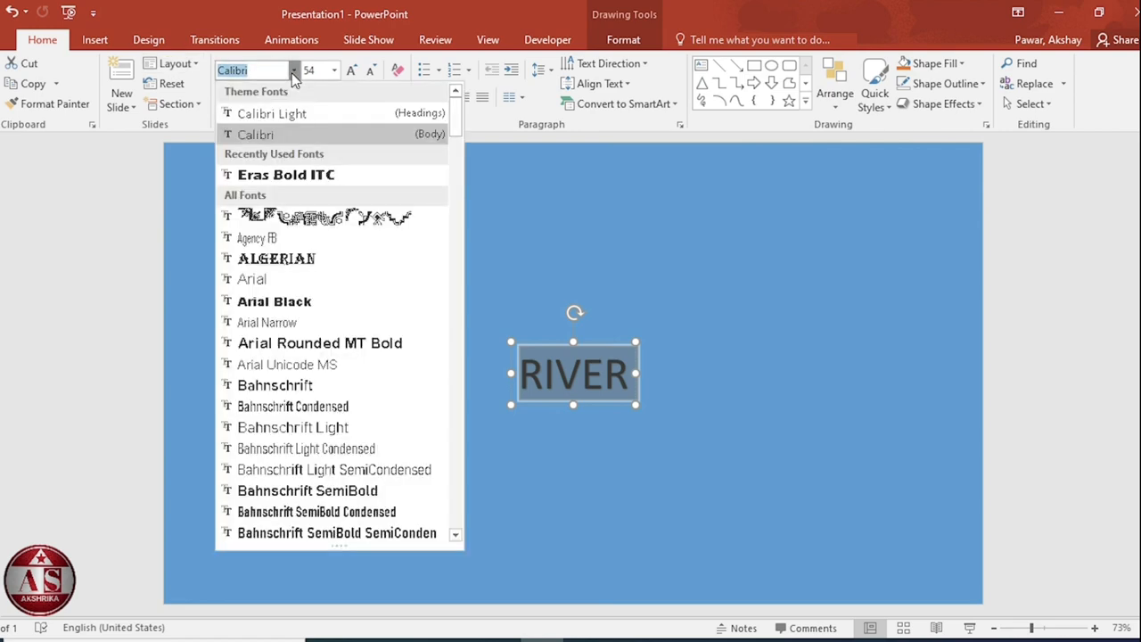
{"action": "scroll", "scroll_direction": "down", "scroll_amount": 3}
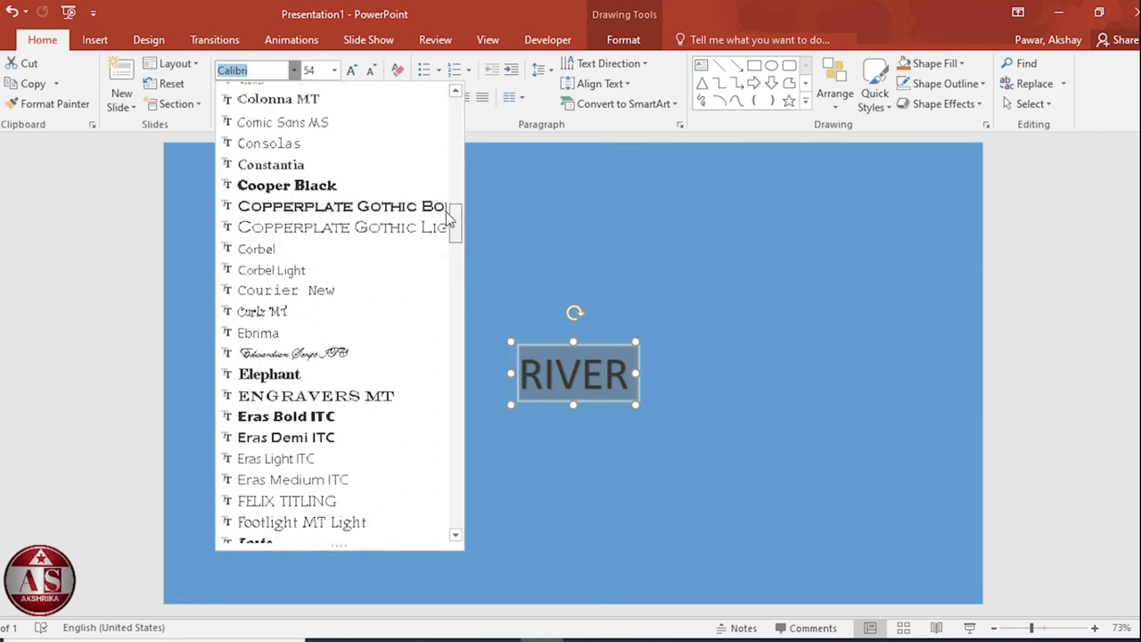
{"action": "left_click", "coordinate": [285, 417]}
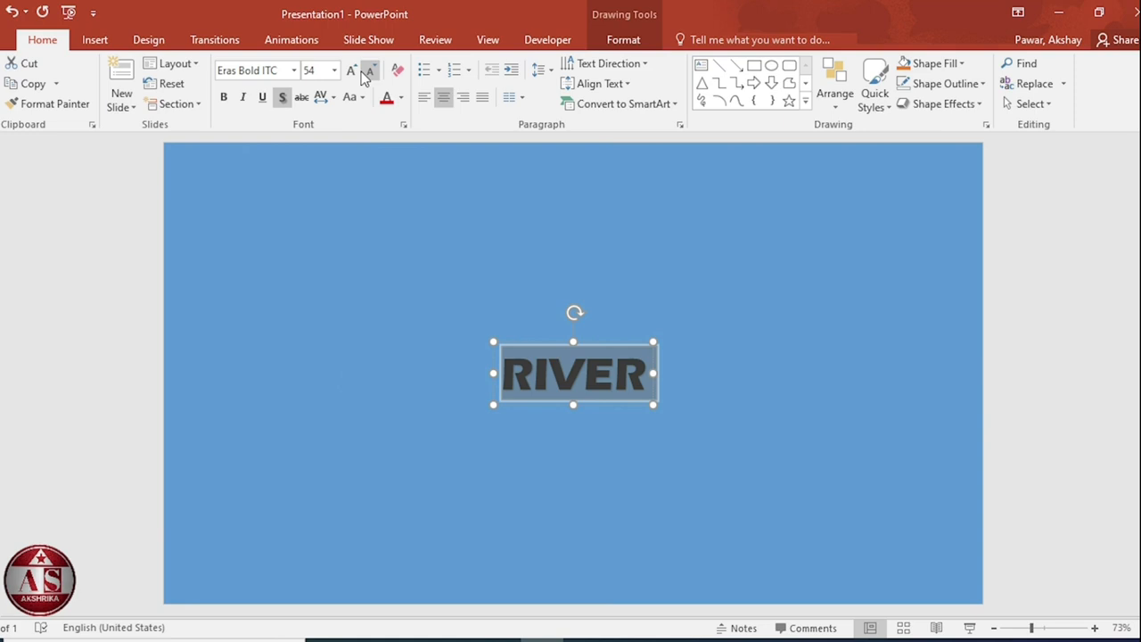
{"action": "left_click", "coordinate": [352, 71]}
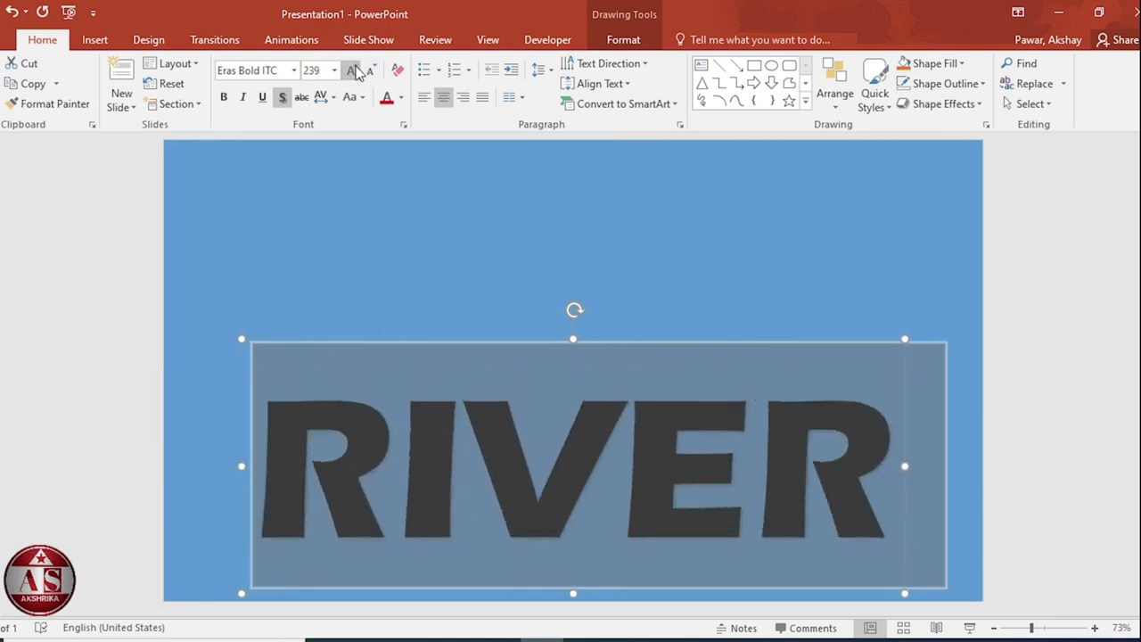
{"action": "left_click", "coordinate": [624, 40]}
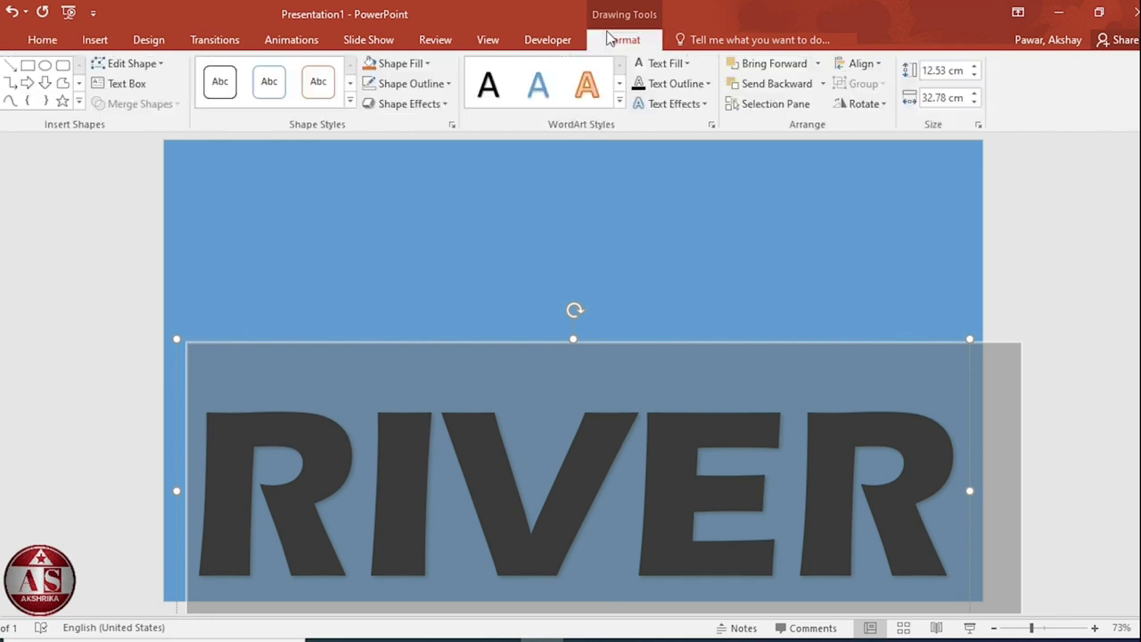
{"action": "left_click", "coordinate": [859, 64]}
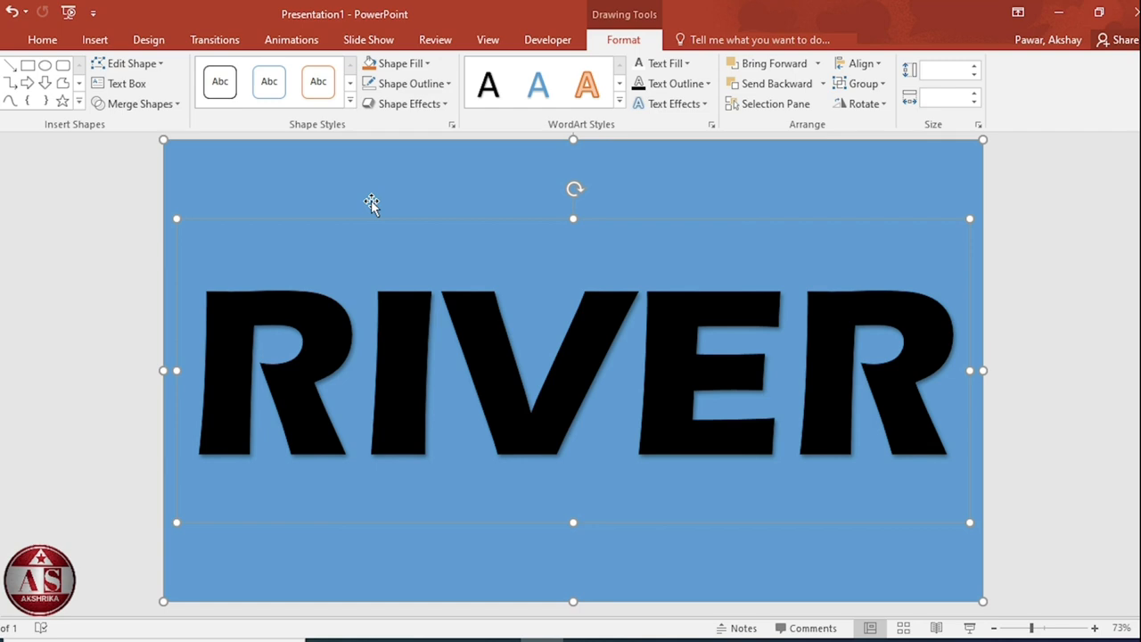
- Subtract the RIVER text from the blue rectangle with Merge Shapes
{"action": "left_click", "coordinate": [139, 103]}
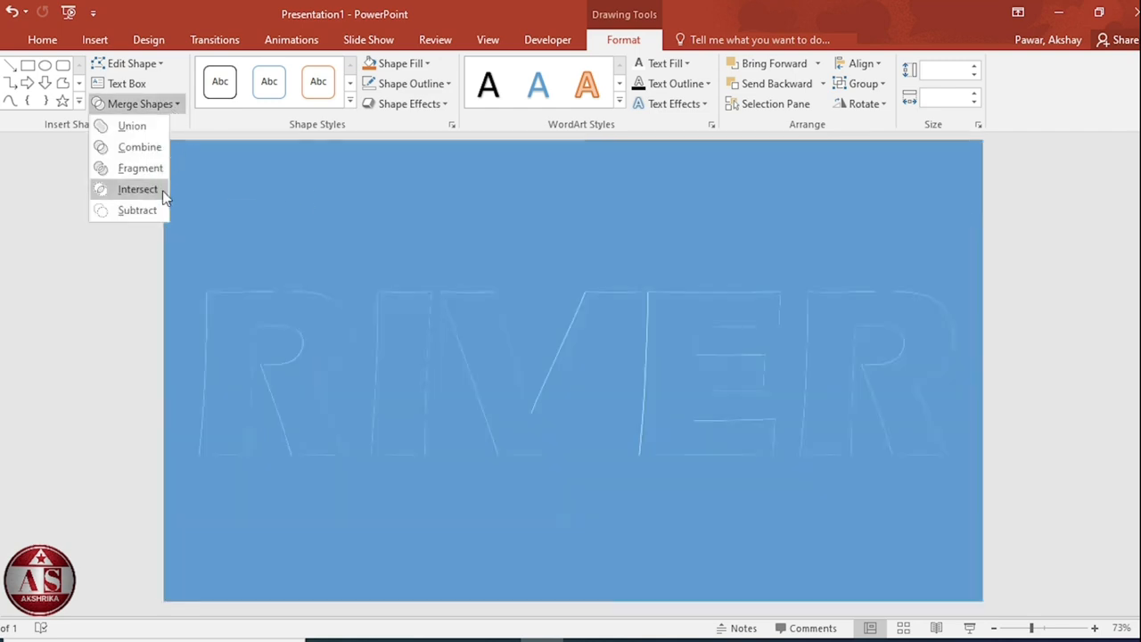
{"action": "left_click", "coordinate": [139, 189]}
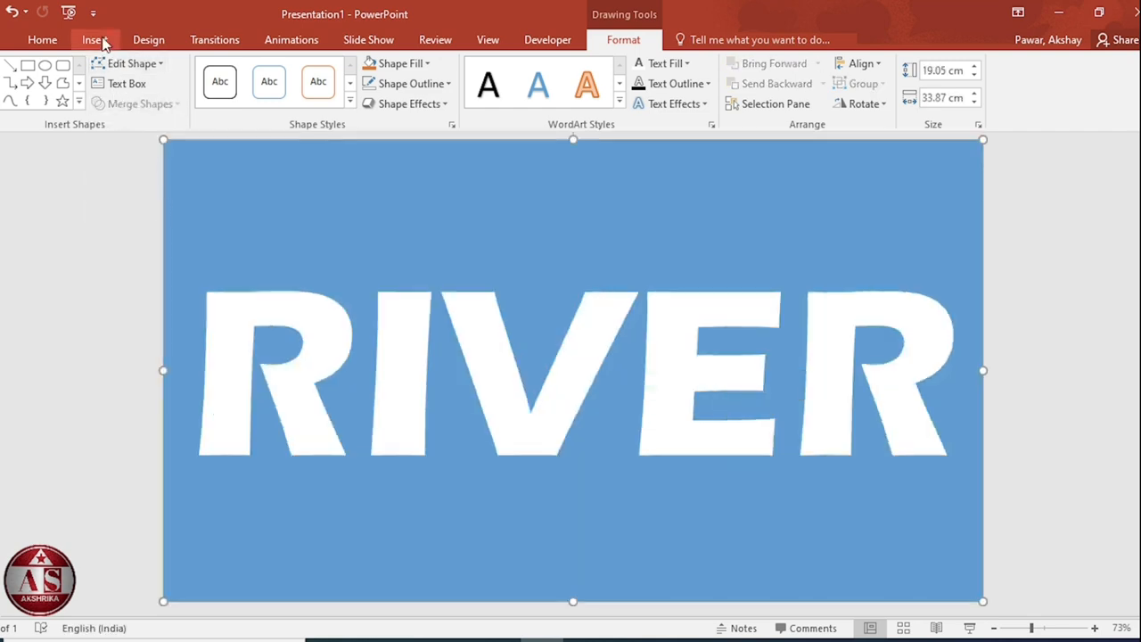
- Add a gold-style WordArt subtitle 'A Classical Creation'
{"action": "left_click", "coordinate": [92, 39]}
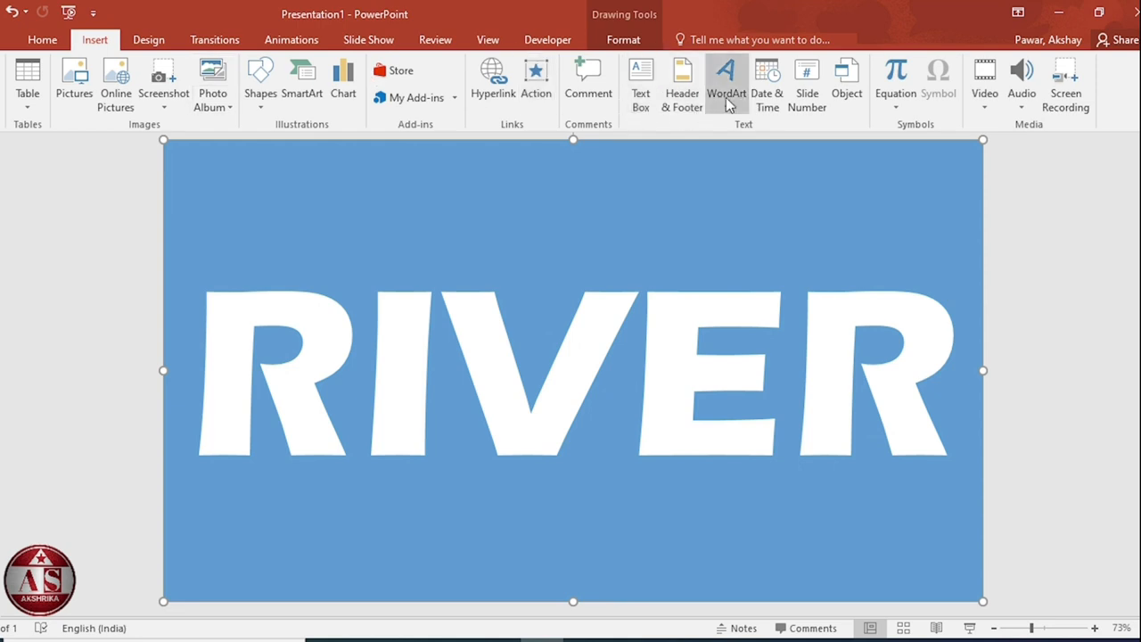
{"action": "left_click", "coordinate": [726, 80]}
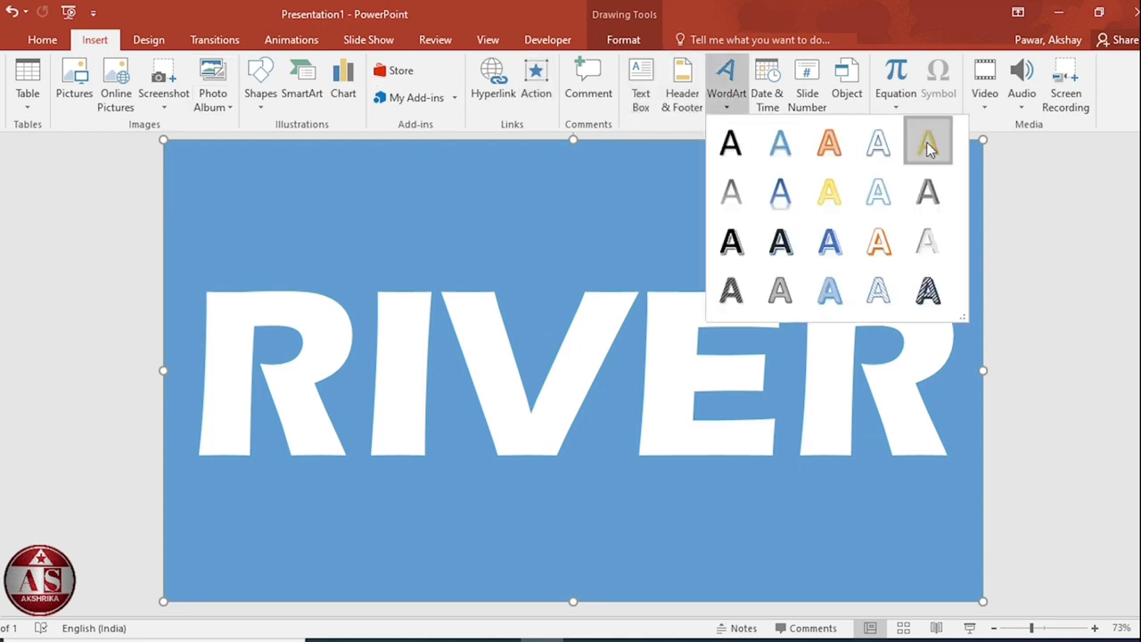
{"action": "left_click", "coordinate": [927, 142]}
{"action": "type", "text": "A Classical Creation"}
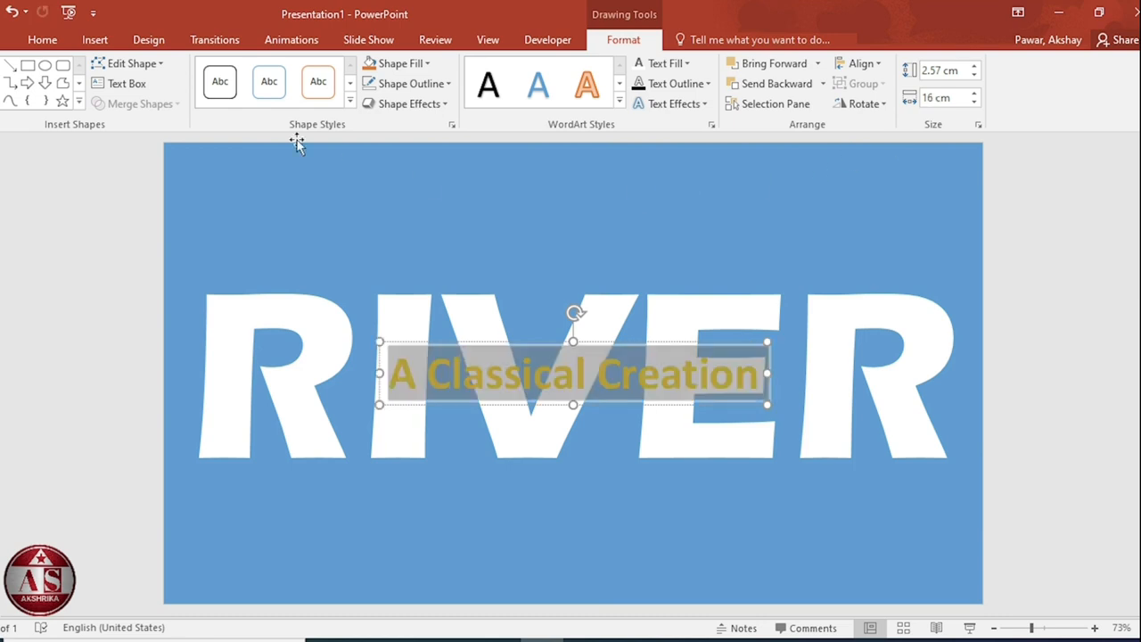
- Set the subtitle's font and reduce it to 28 points
{"action": "left_click", "coordinate": [43, 39]}
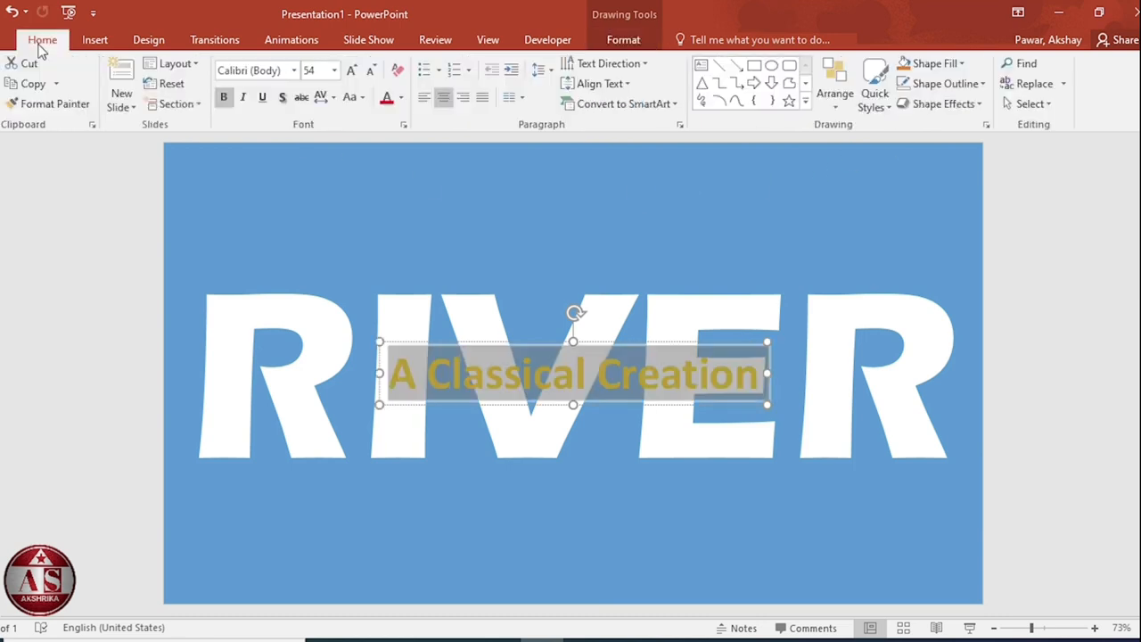
{"action": "left_click", "coordinate": [294, 70]}
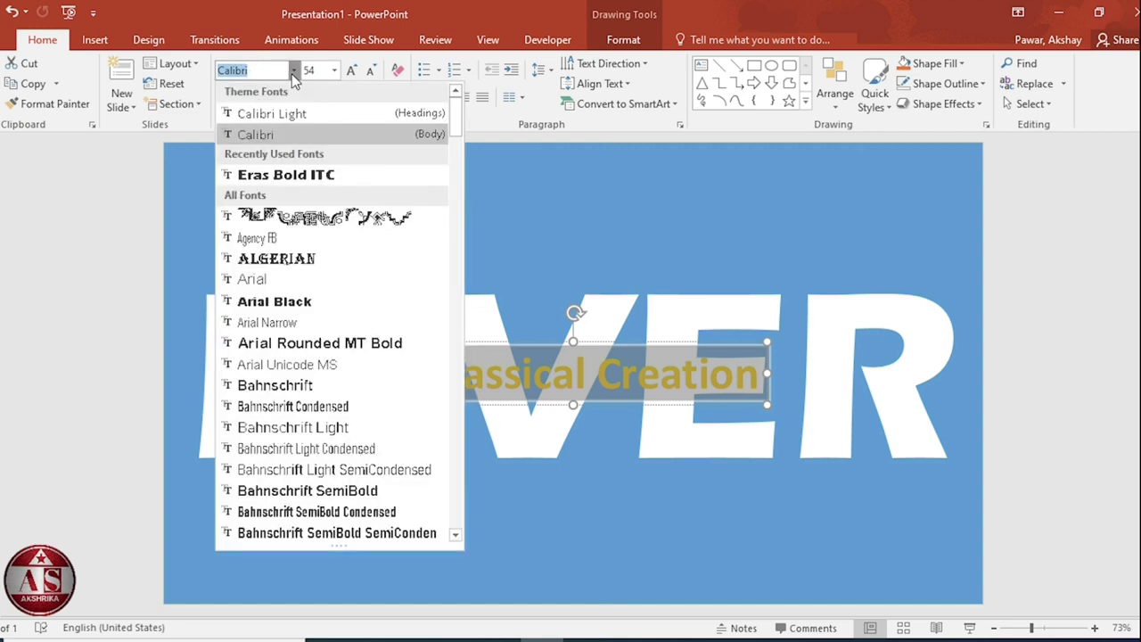
{"action": "left_click", "coordinate": [285, 175]}
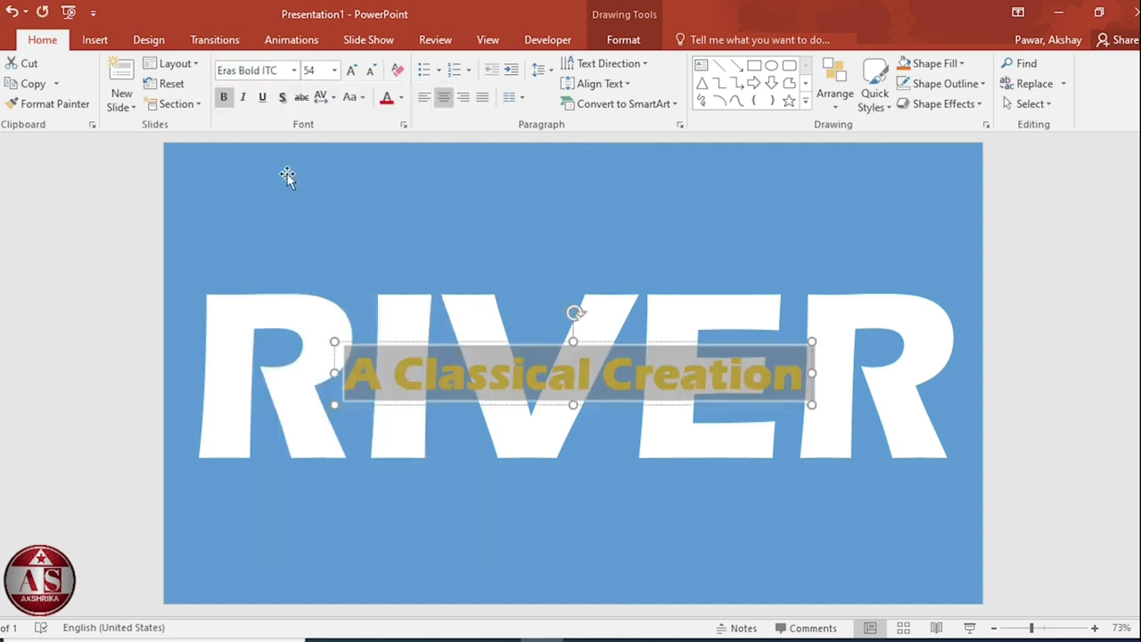
{"action": "left_click", "coordinate": [371, 71]}
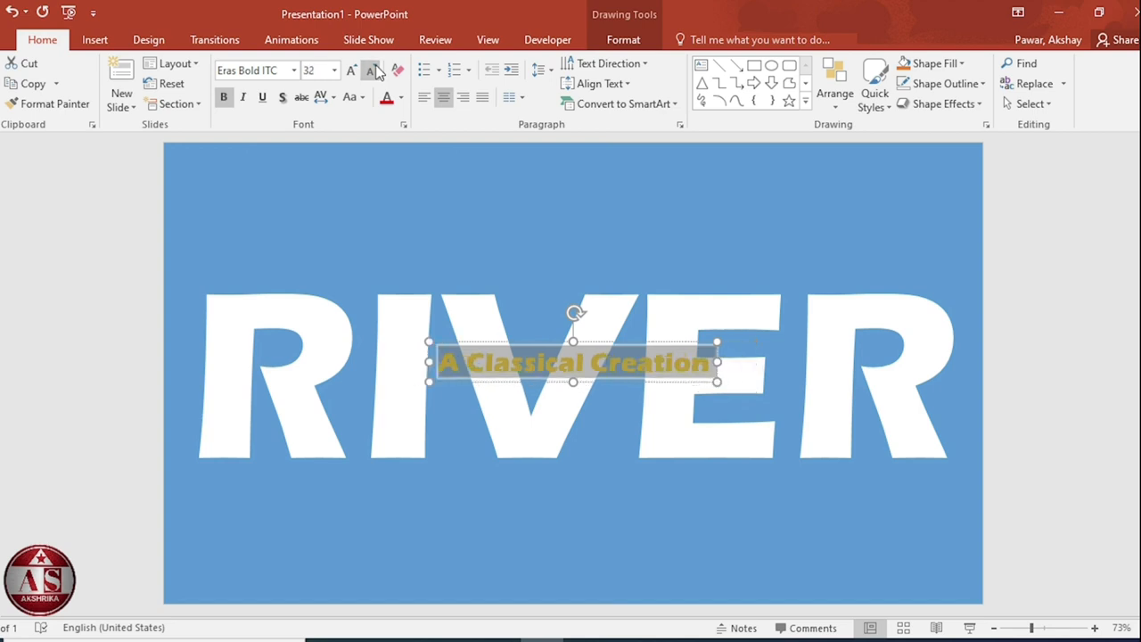
{"action": "left_click", "coordinate": [371, 72]}
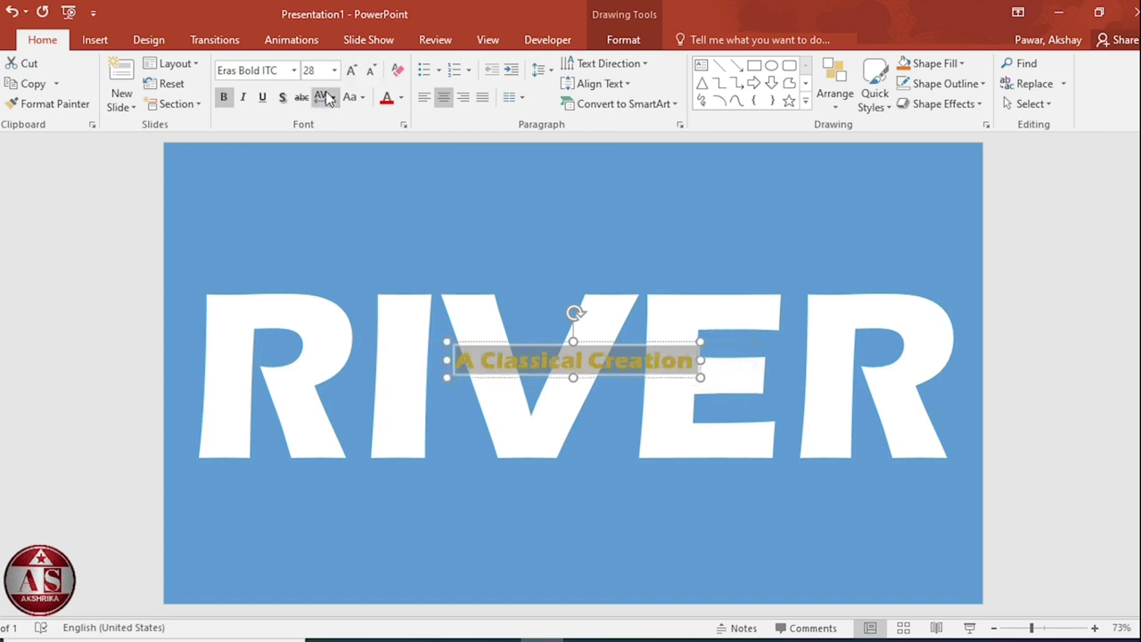
- Expand the subtitle's character spacing by 30 pt
{"action": "left_click", "coordinate": [330, 96]}
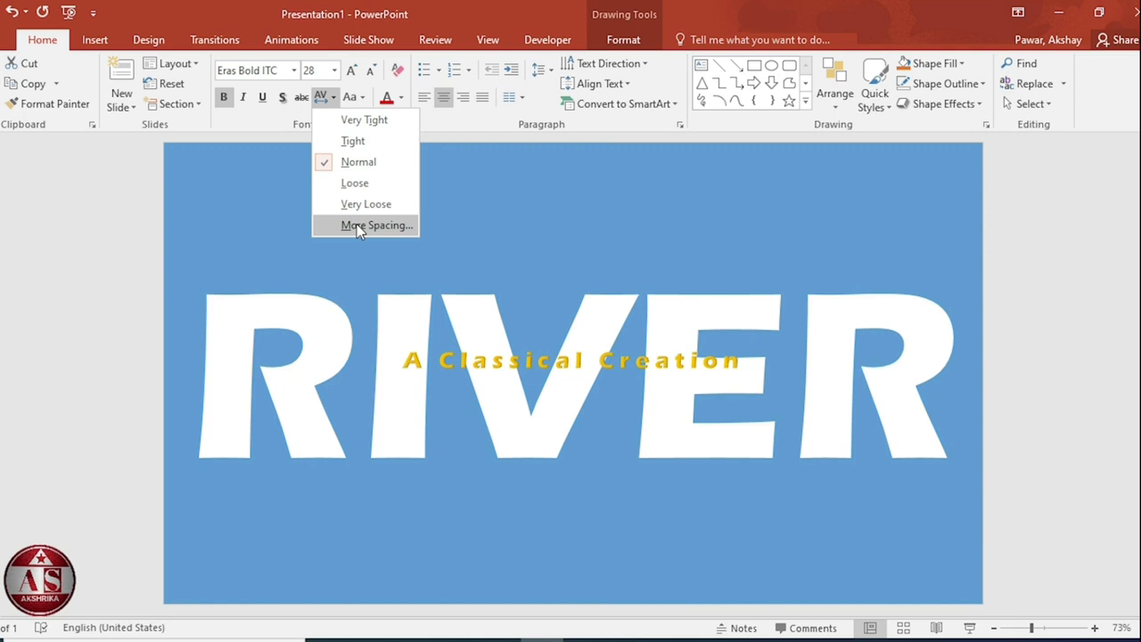
{"action": "left_click", "coordinate": [377, 225]}
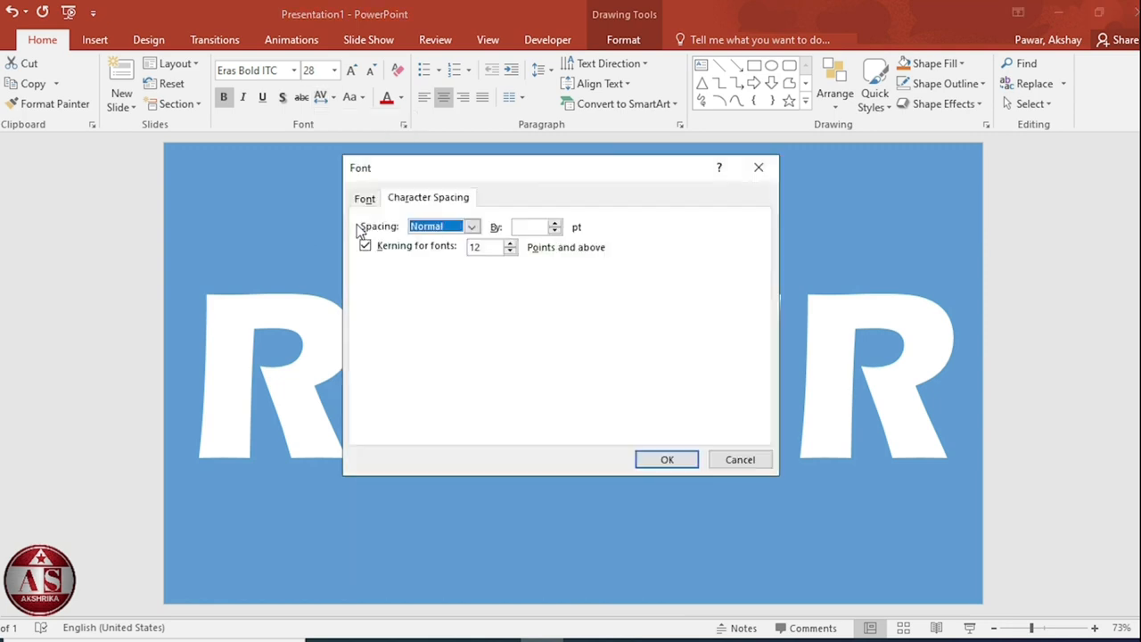
{"action": "left_click", "coordinate": [471, 225]}
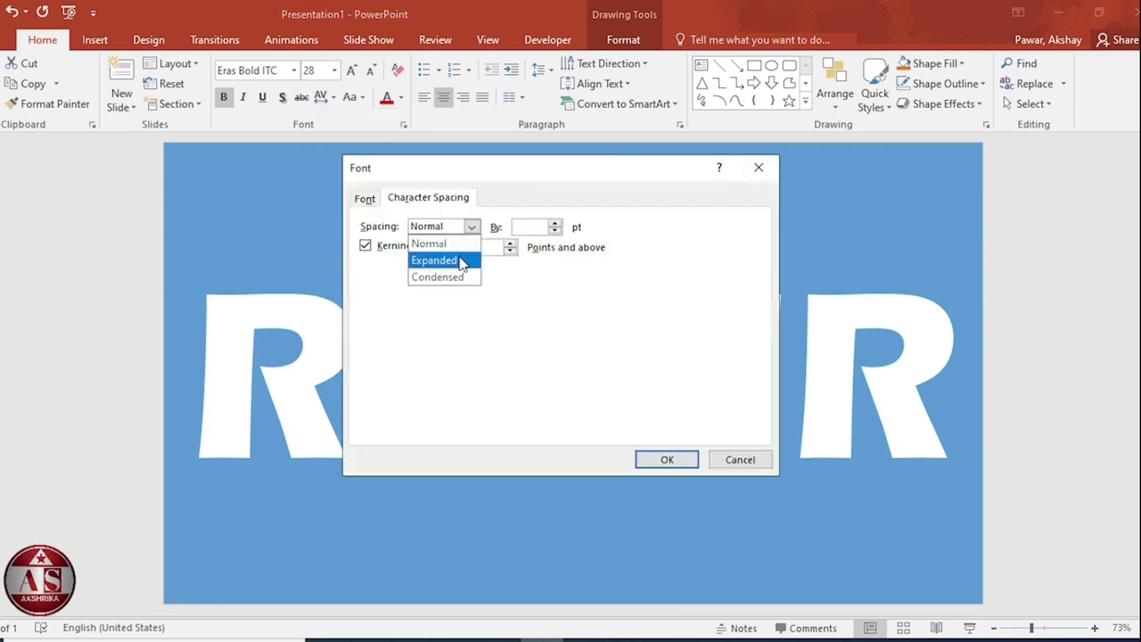
{"action": "left_click", "coordinate": [435, 261]}
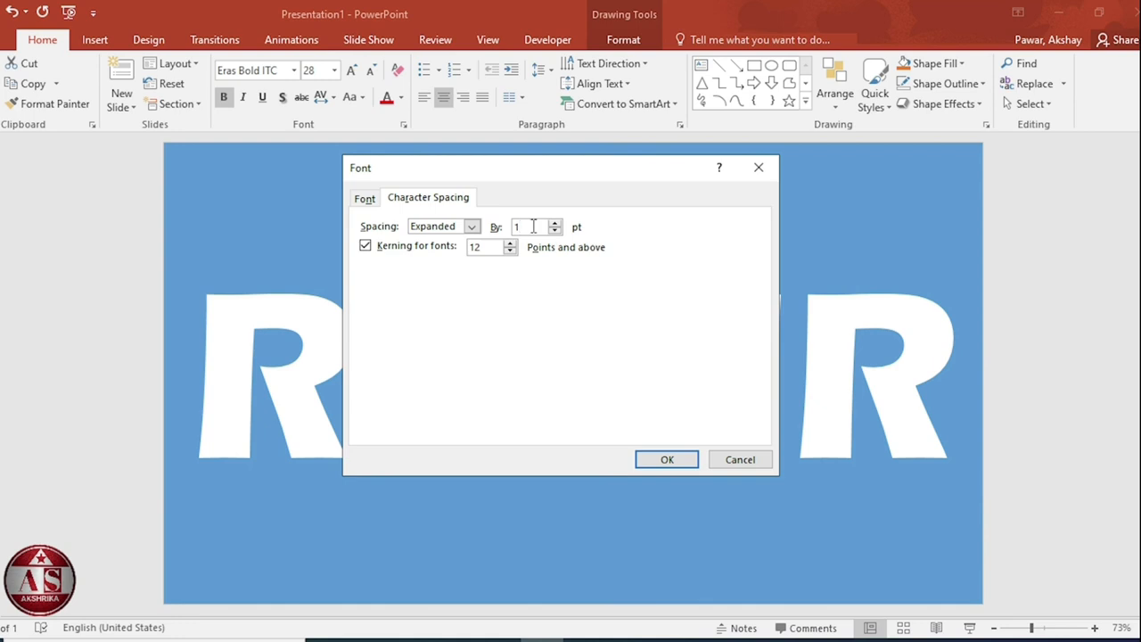
{"action": "type", "text": "30"}
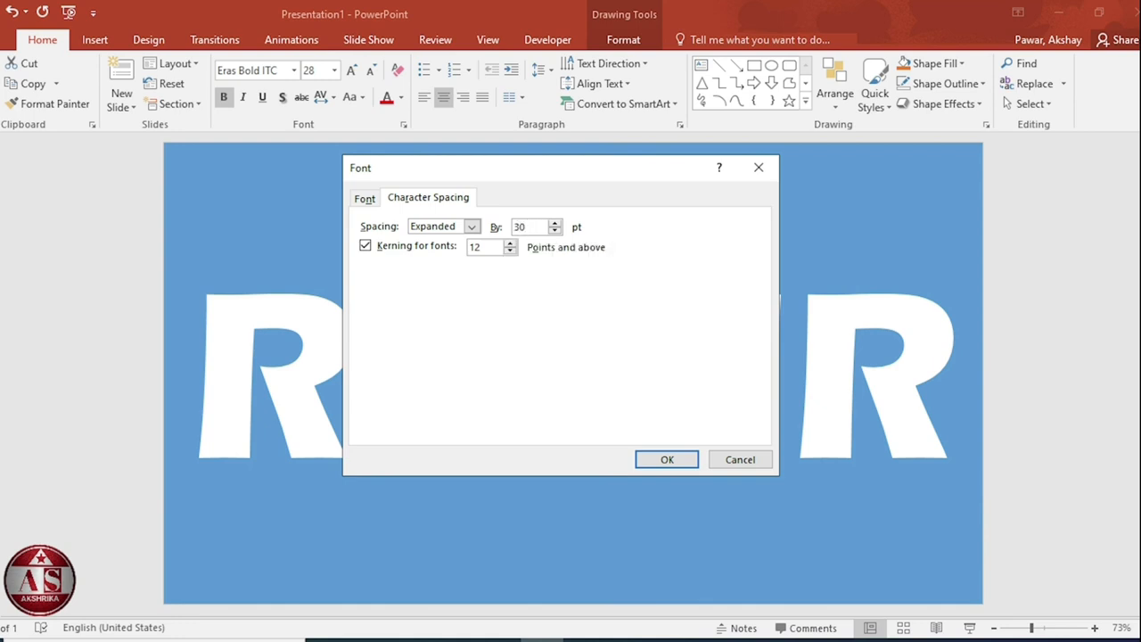
{"action": "left_click", "coordinate": [667, 460]}
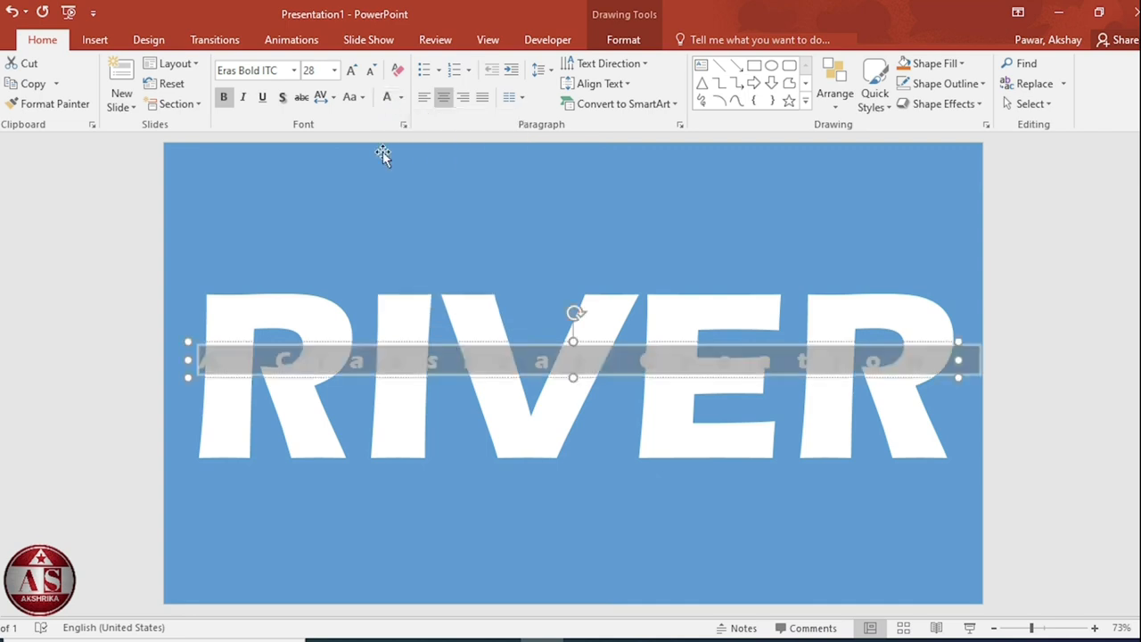
- Place the subtitle below RIVER in white with a reflection effect
{"action": "left_click", "coordinate": [624, 39]}
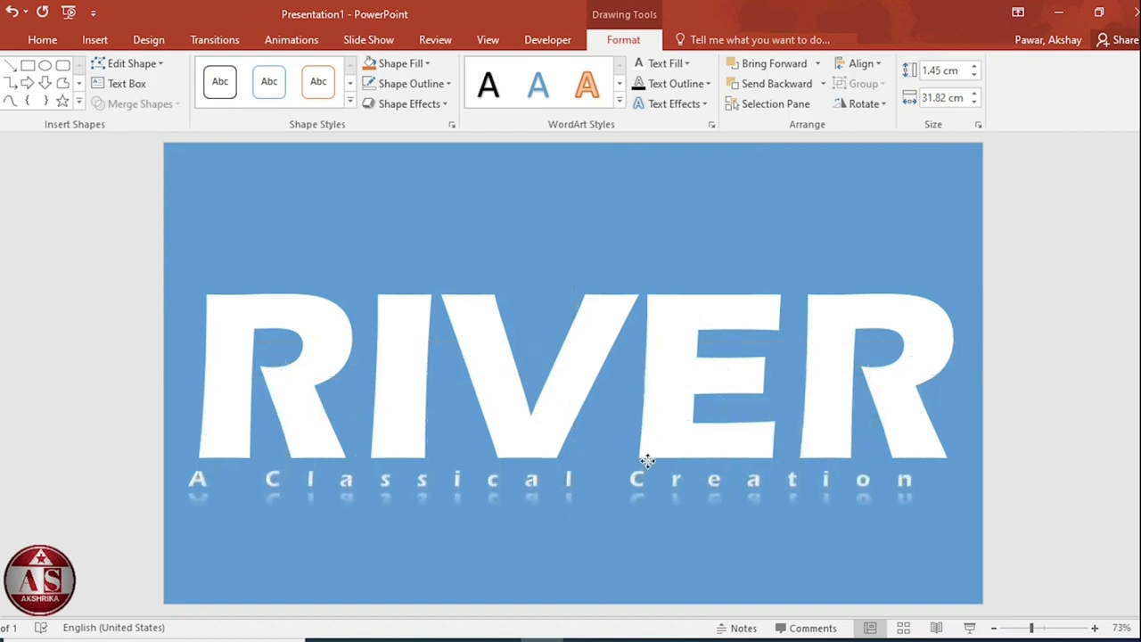
{"action": "left_click", "coordinate": [663, 485]}
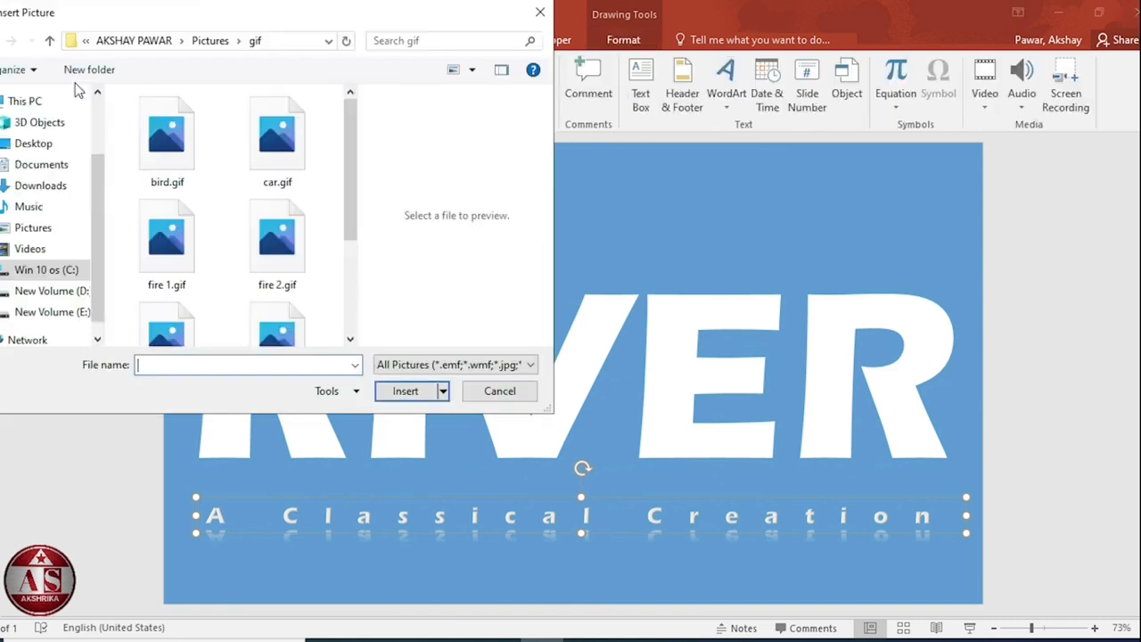
- Insert the river GIF and send it behind the cut-out shape
{"action": "scroll", "scroll_direction": "down", "scroll_amount": 3}
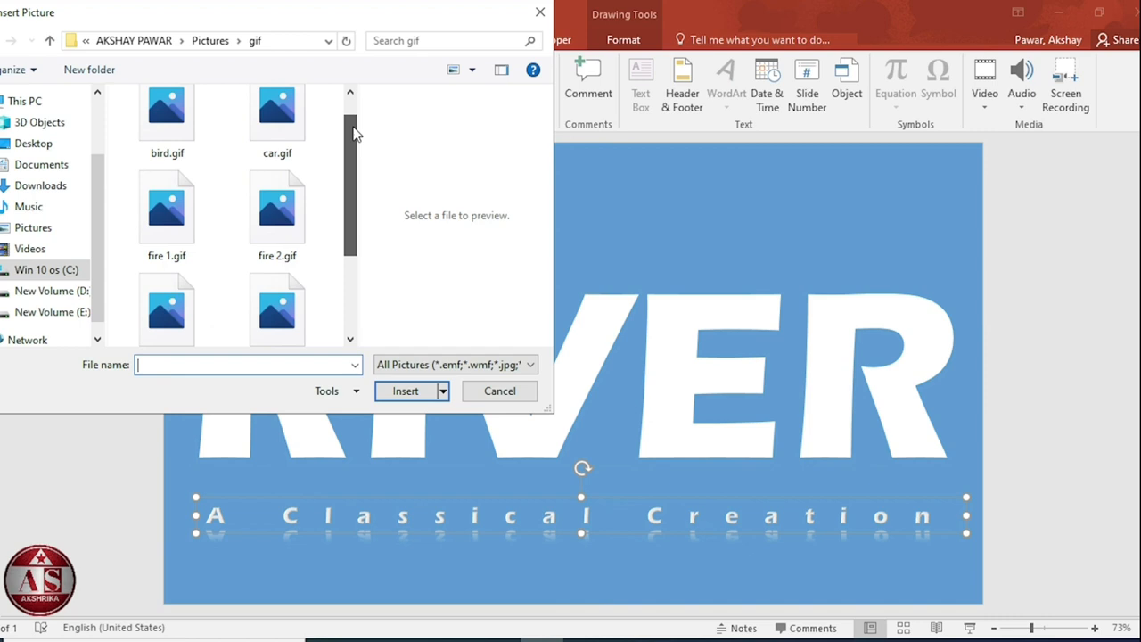
{"action": "scroll", "scroll_direction": "down", "scroll_amount": 3}
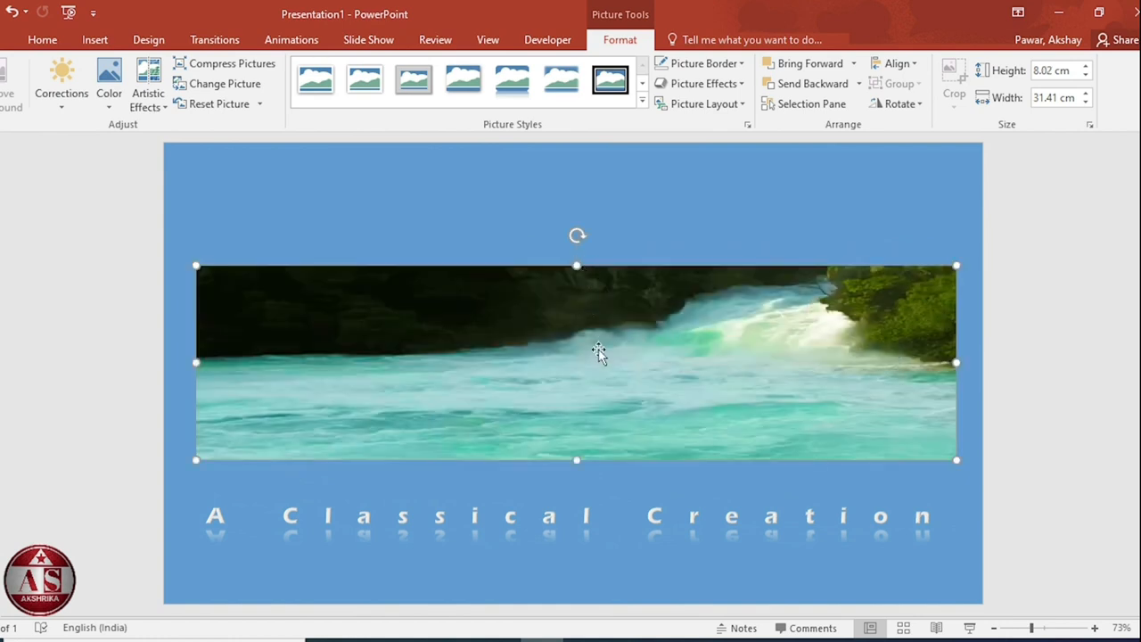
{"action": "right_click", "coordinate": [598, 357]}
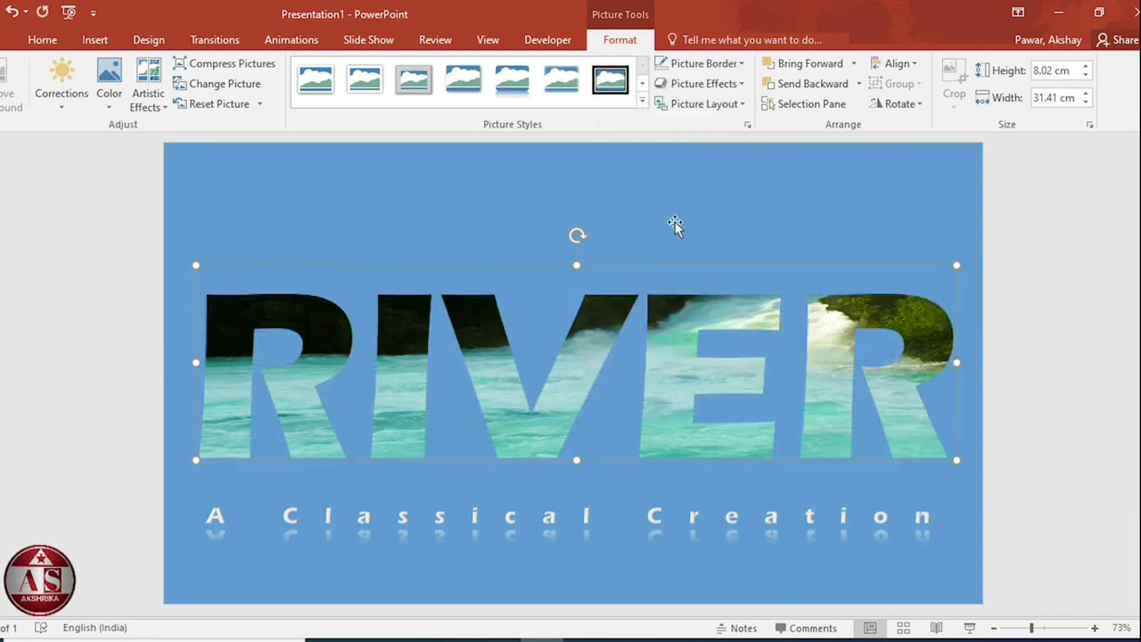
{"action": "right_click", "coordinate": [674, 223]}
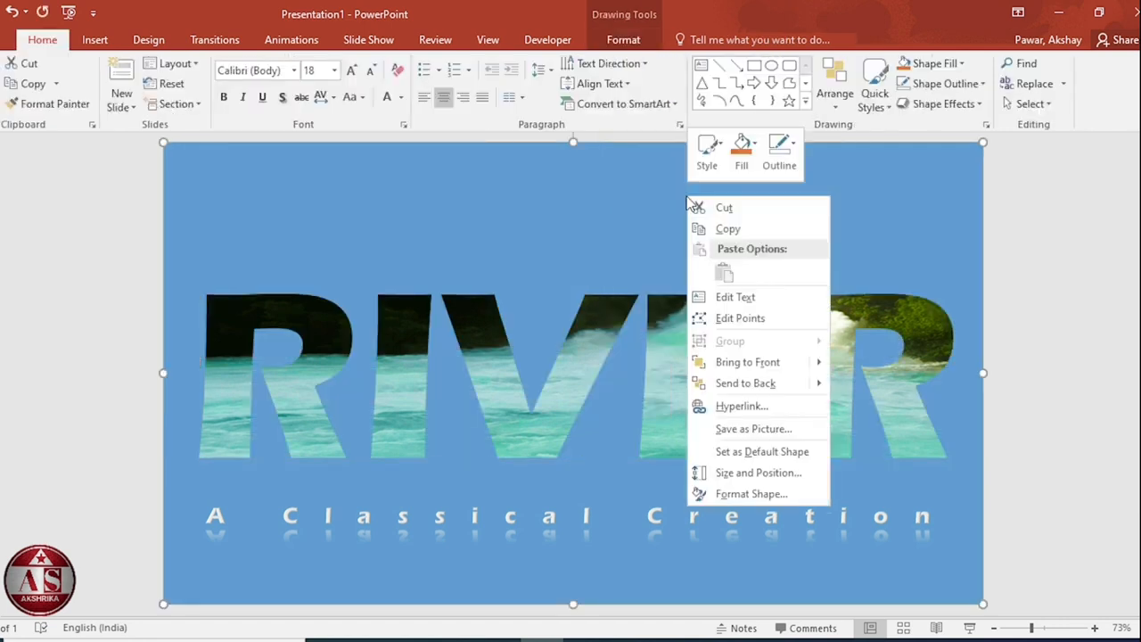
- Give the cut-out shape a gradient fill from dark teal at top to dark olive green at bottom
{"action": "left_click", "coordinate": [735, 502]}
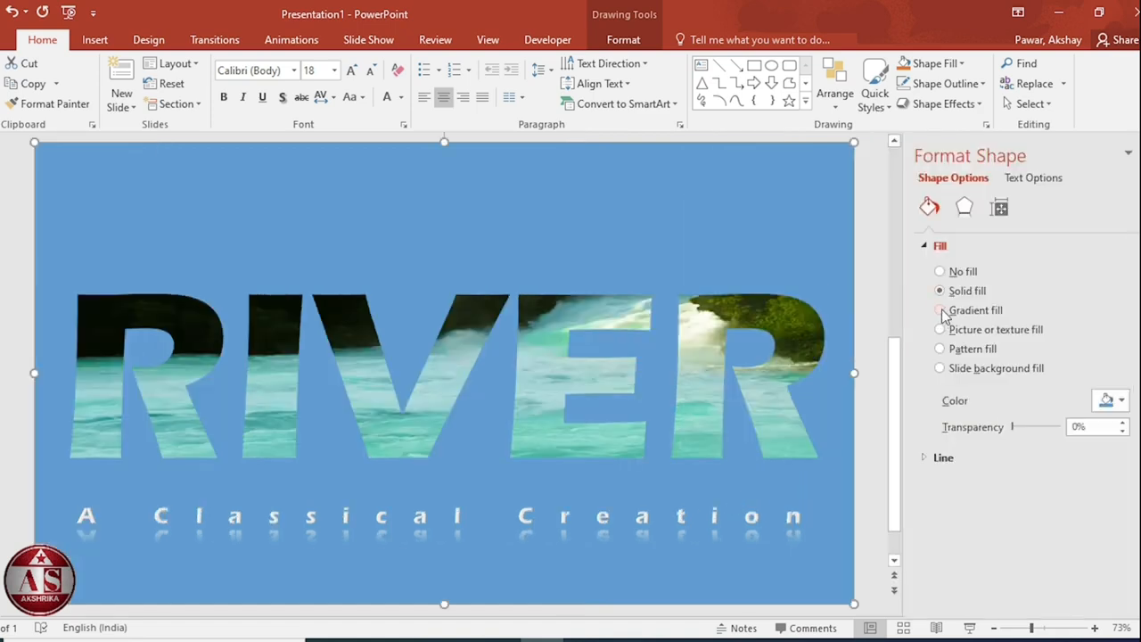
{"action": "left_click", "coordinate": [940, 310]}
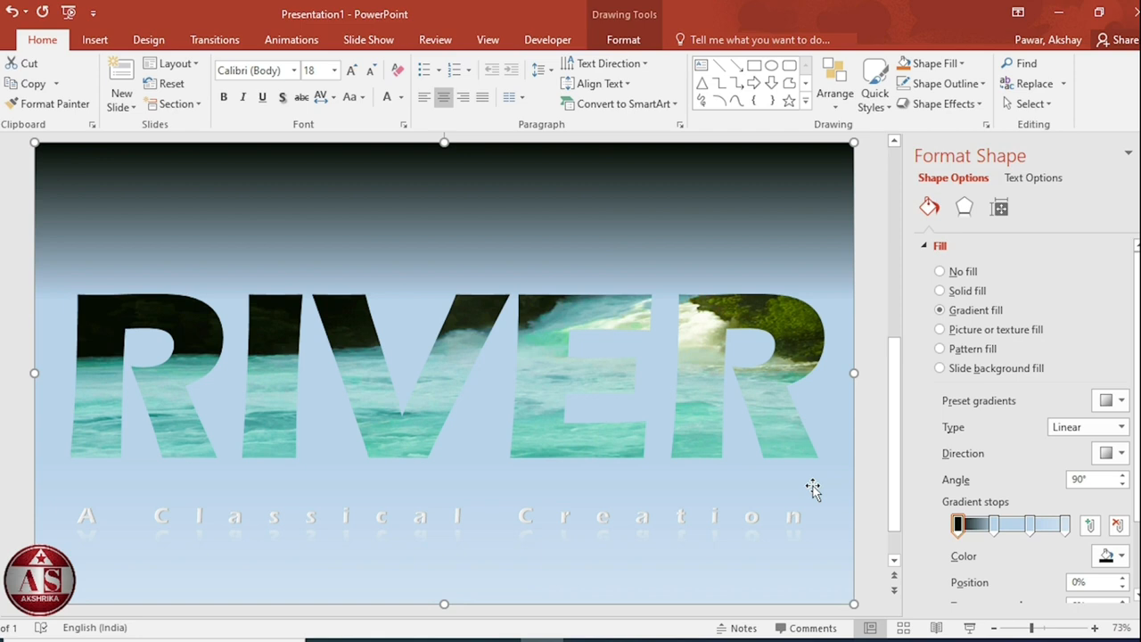
{"action": "left_click", "coordinate": [1122, 557]}
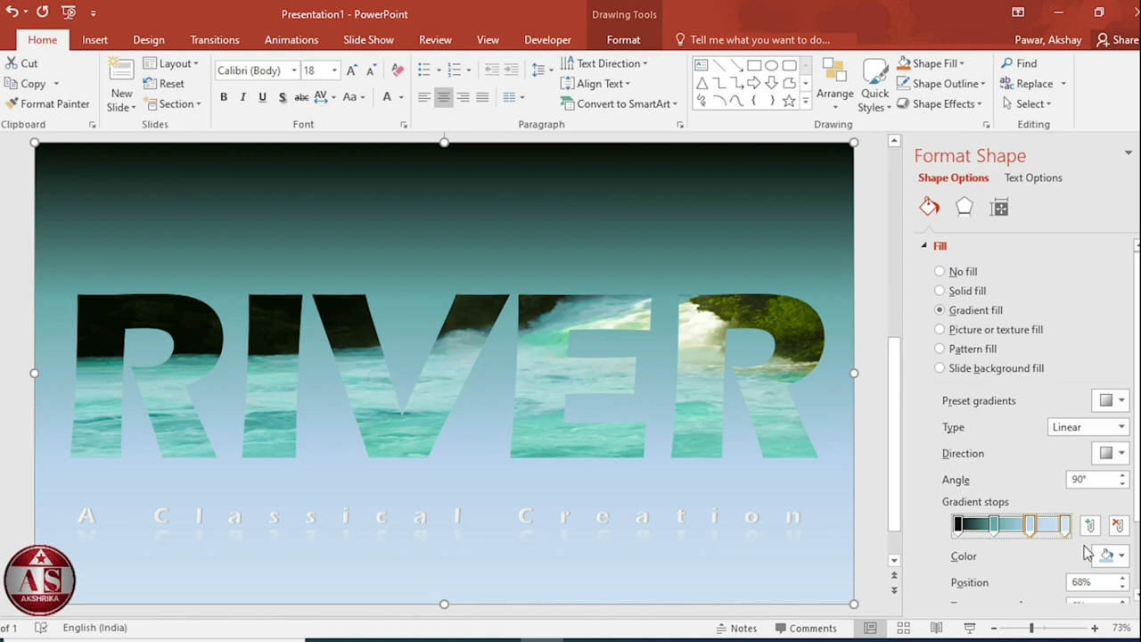
{"action": "left_click", "coordinate": [1109, 556]}
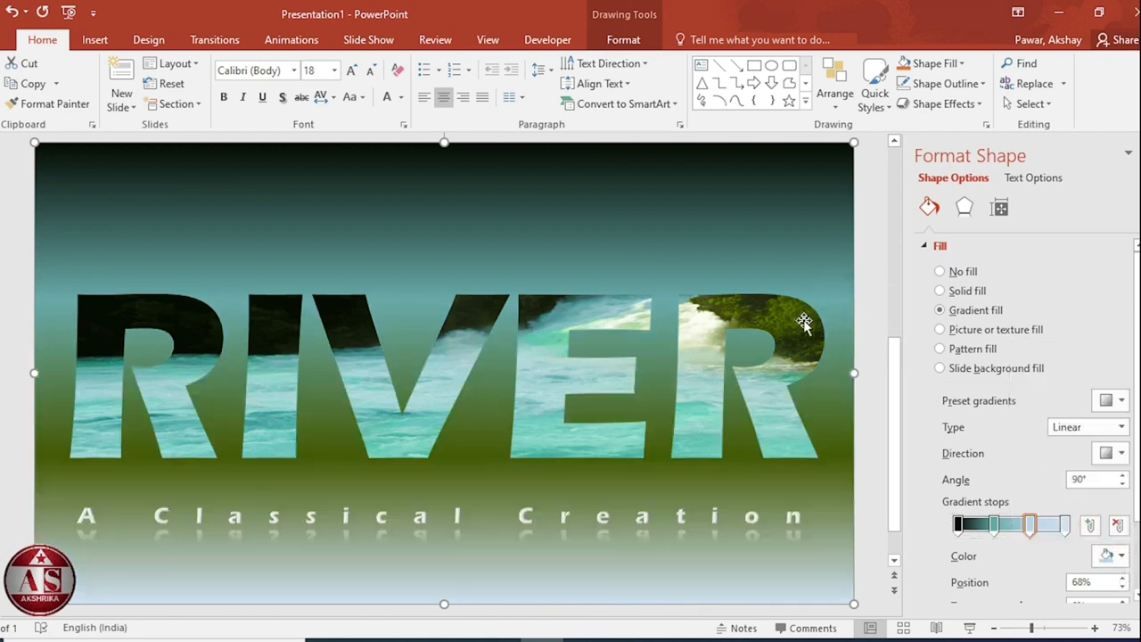
{"action": "left_click_drag", "start_coordinate": [1031, 525], "coordinate": [1067, 524]}
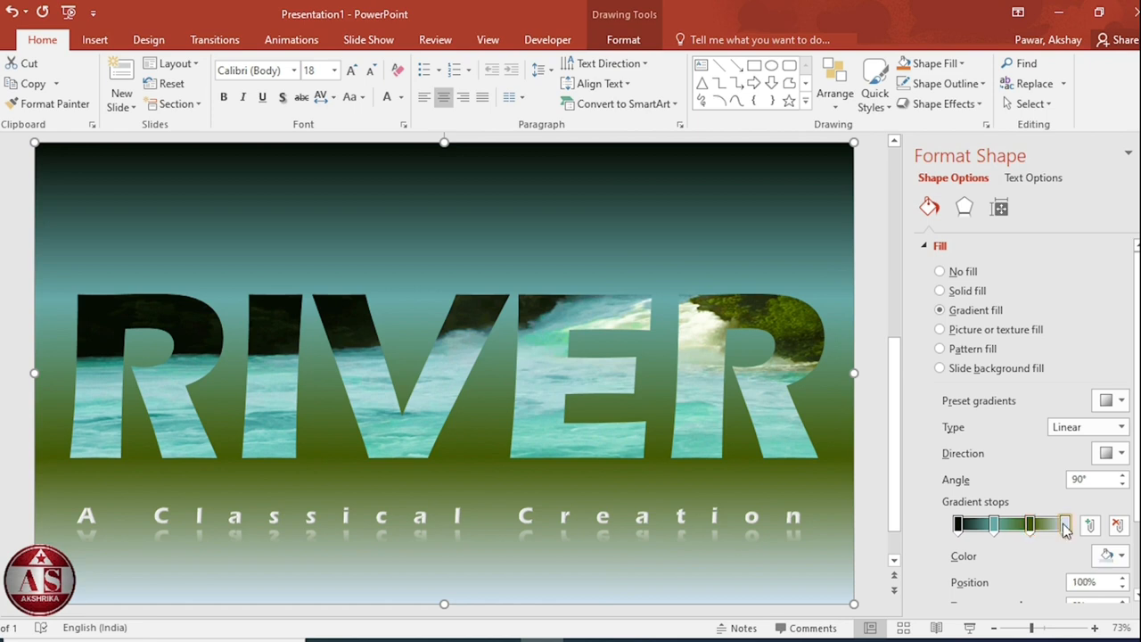
{"action": "left_click", "coordinate": [1120, 556]}
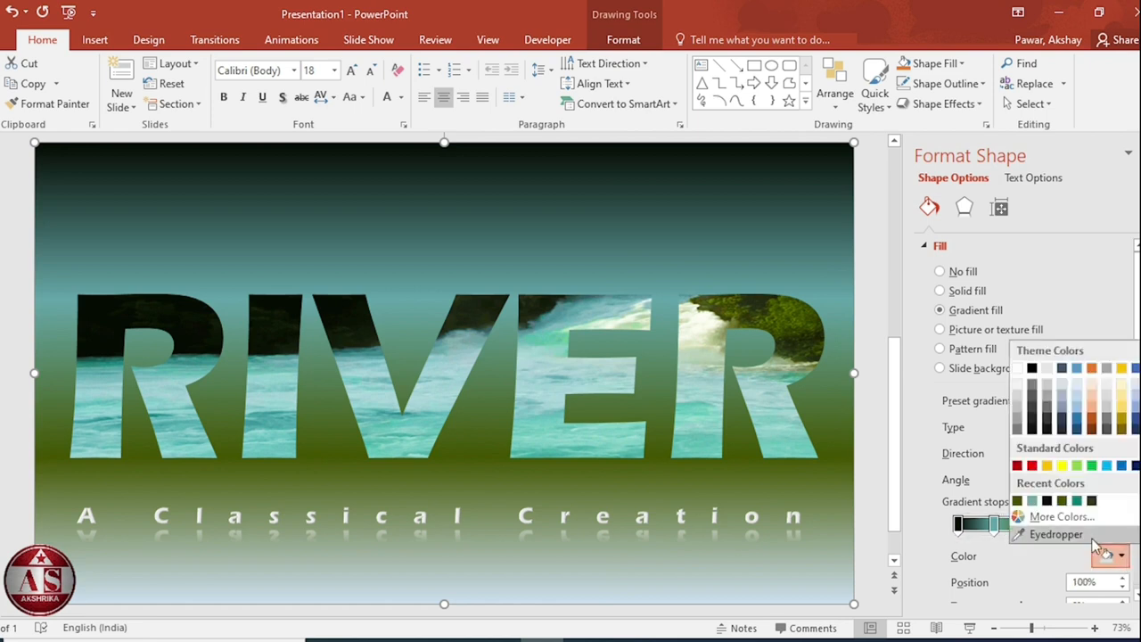
{"action": "left_click", "coordinate": [1055, 535]}
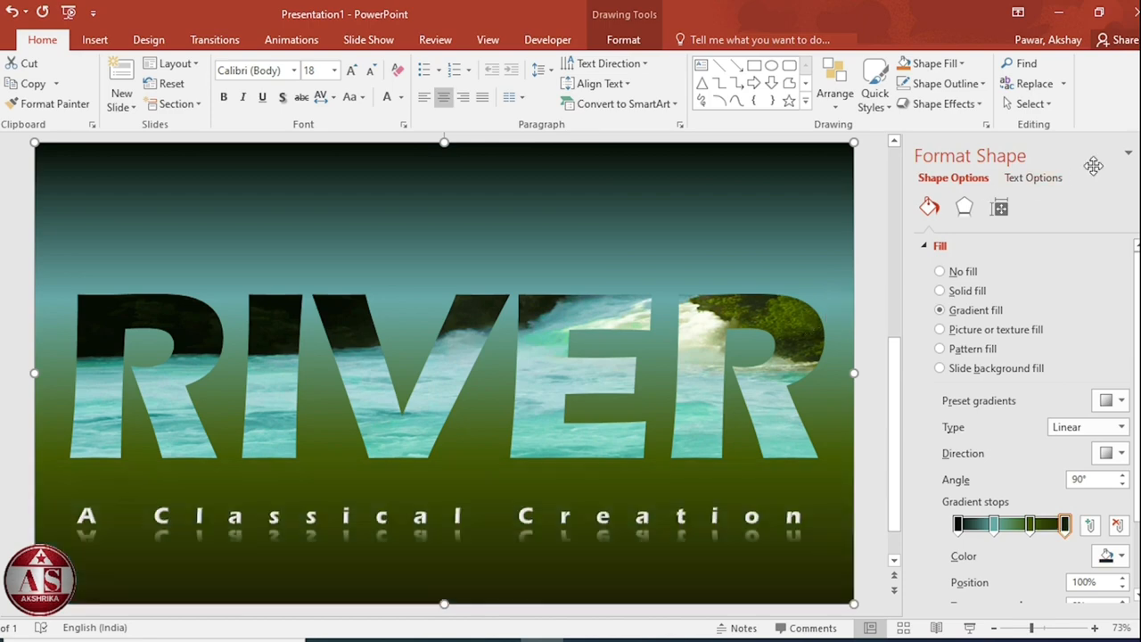
{"action": "left_click", "coordinate": [1128, 153]}
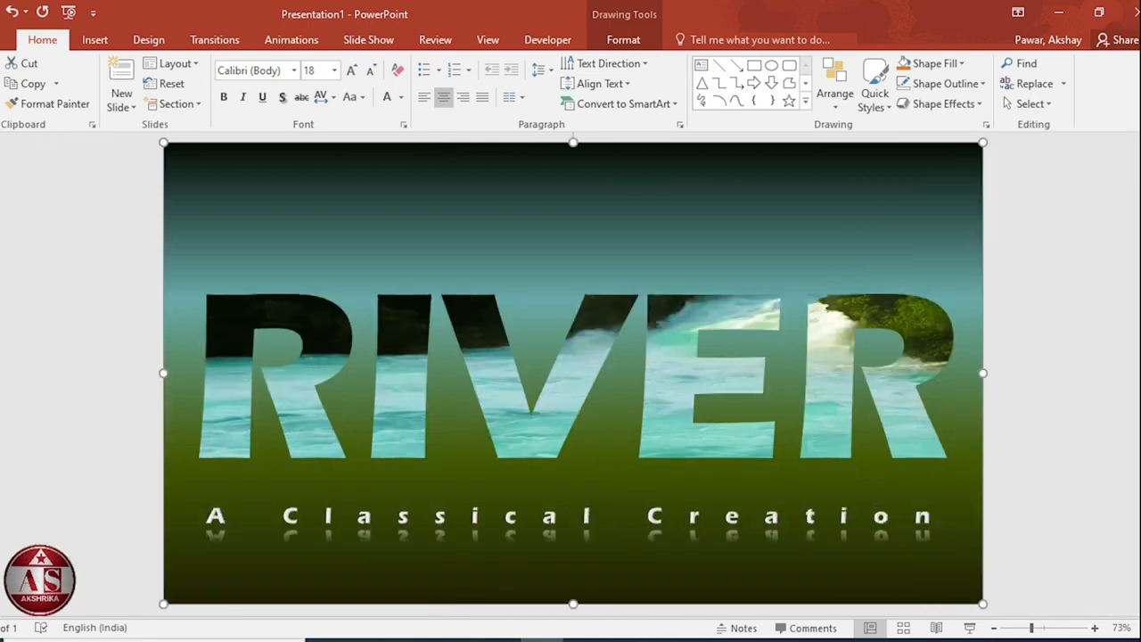